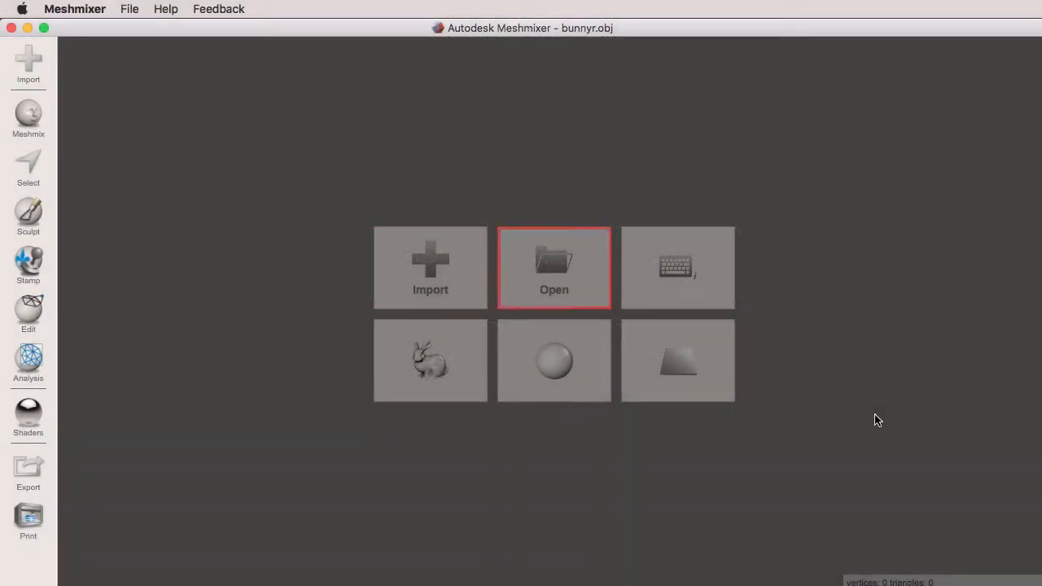
mouse_move(677, 268)
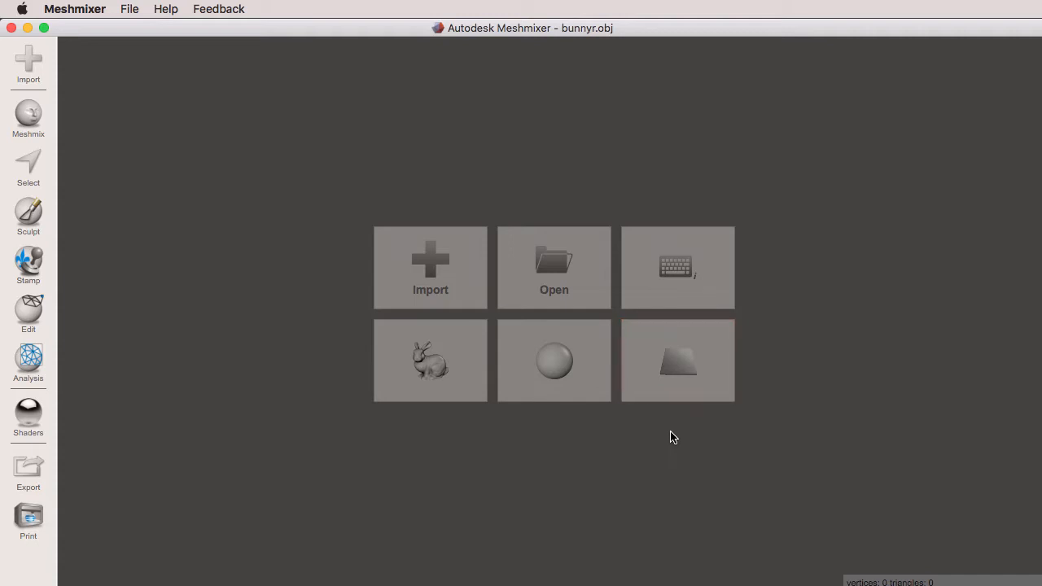
Load the sample Stanford bunny from the start screen into the empty scene
left_click(430, 360)
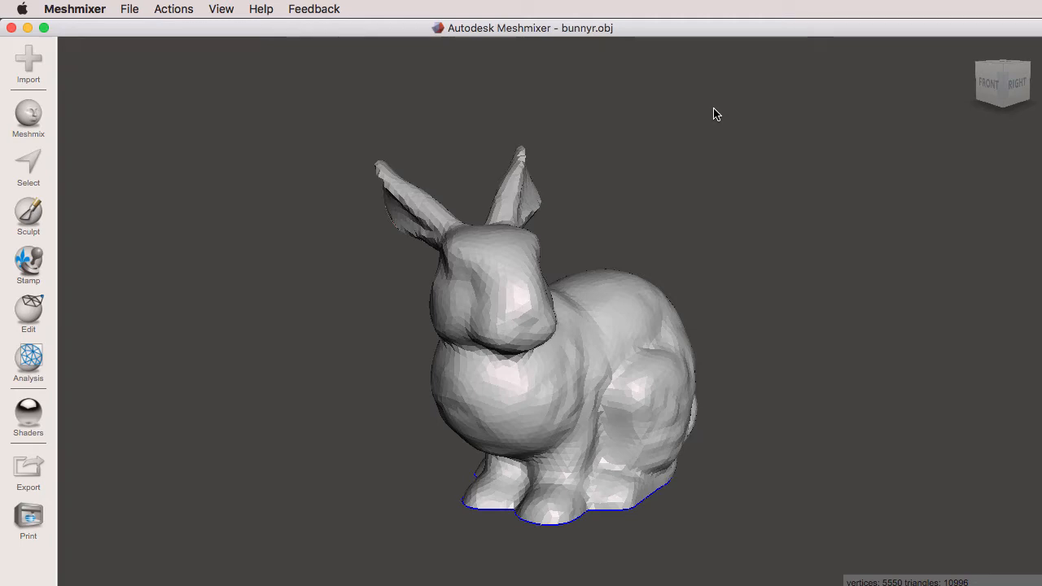
Show the File menu with its open, save, import, export and Start Screencast entries
left_click(131, 10)
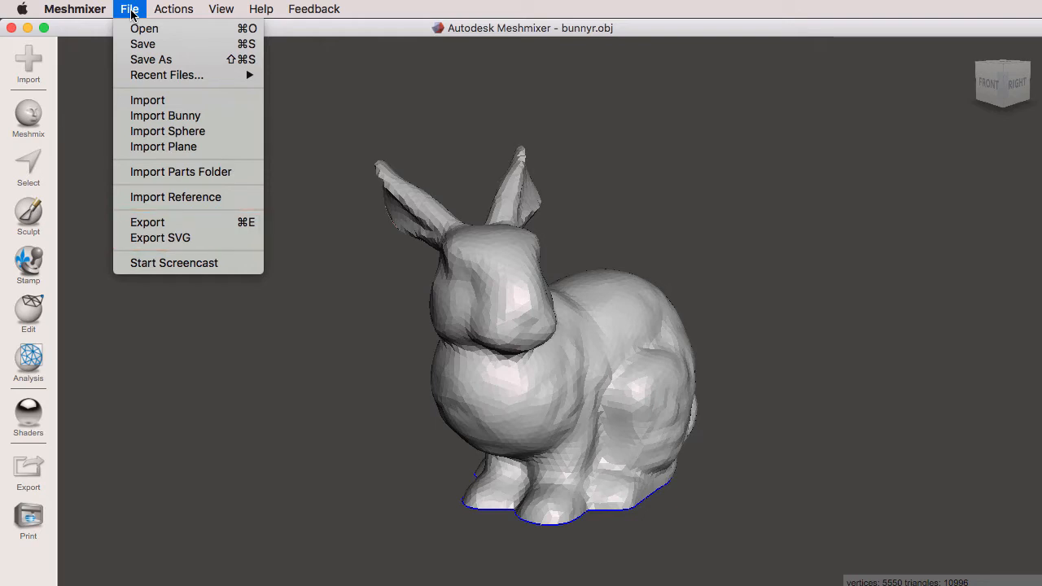
mouse_move(173, 262)
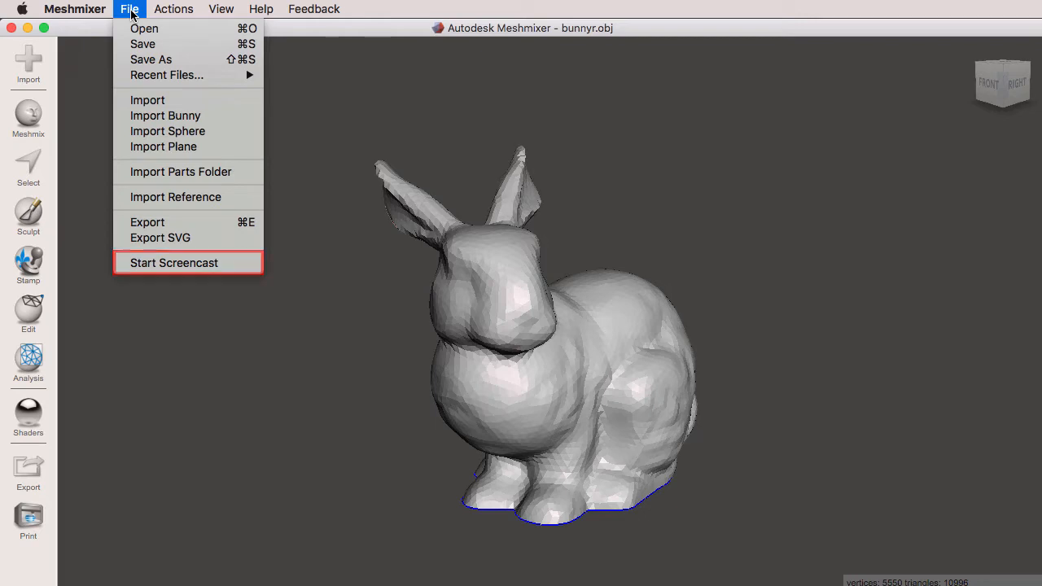
Show the Actions menu with undo, redo, Copy, Units and Set/Clear Target entries
left_click(172, 10)
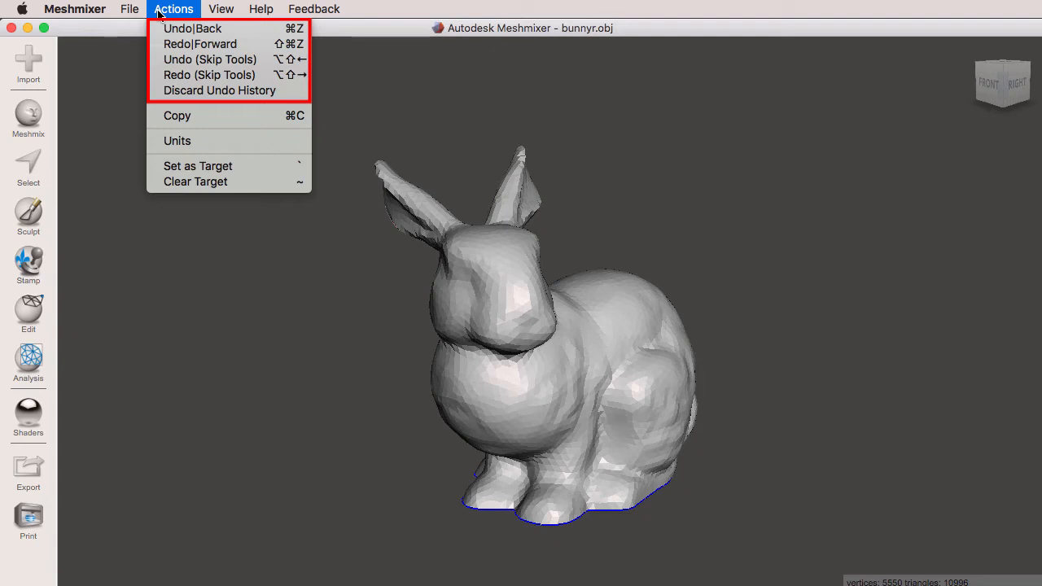
mouse_move(175, 114)
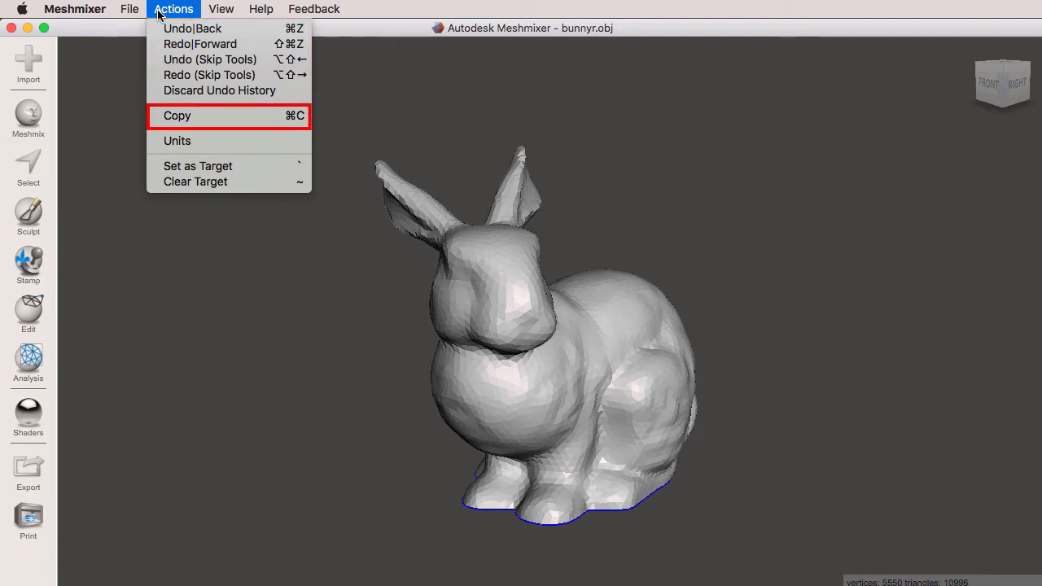
mouse_move(175, 140)
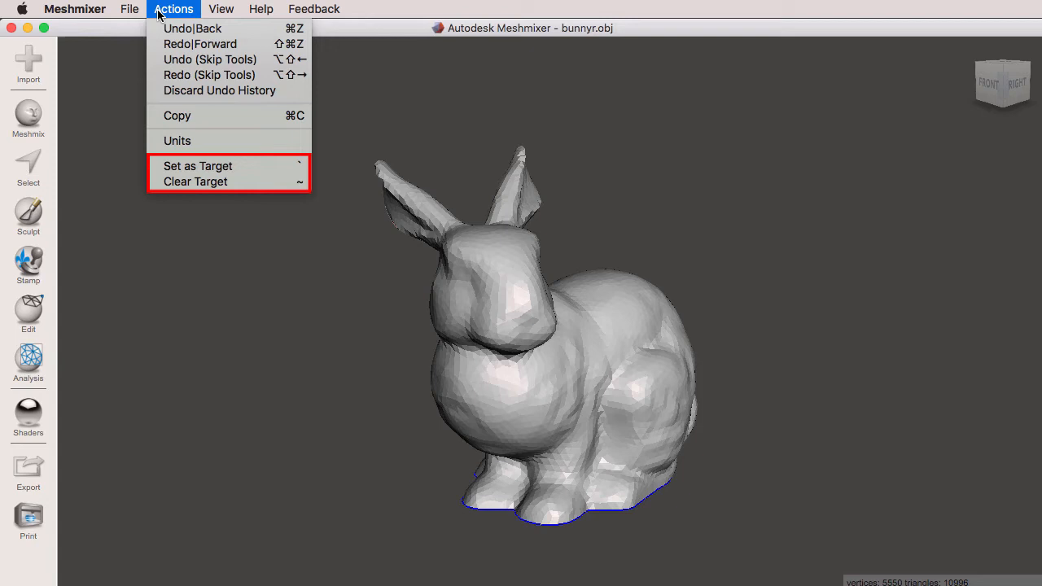
Review the View menu's recenter, wireframe and grid options, then show the Help menu
left_click(221, 10)
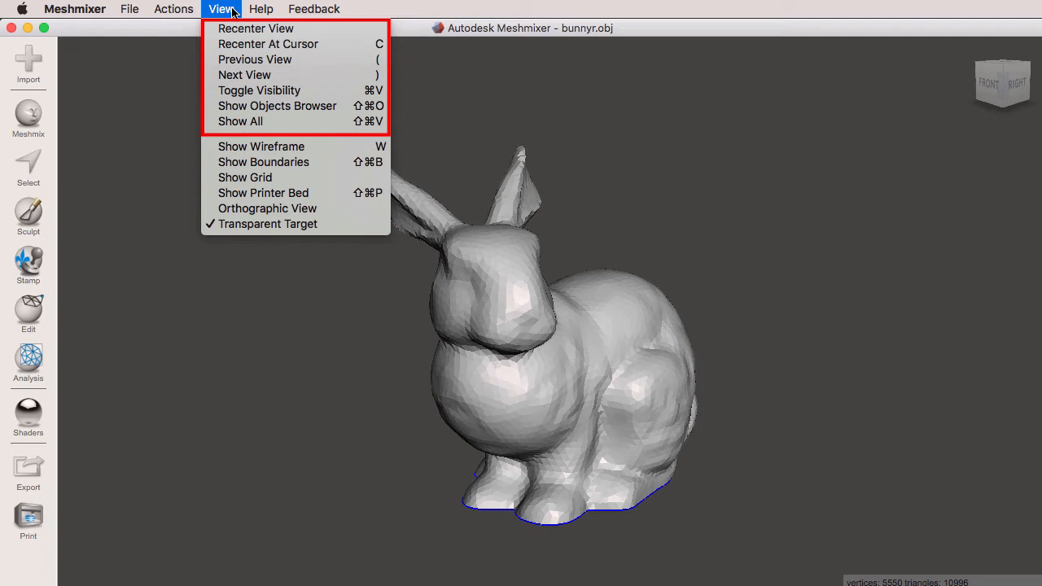
mouse_move(237, 12)
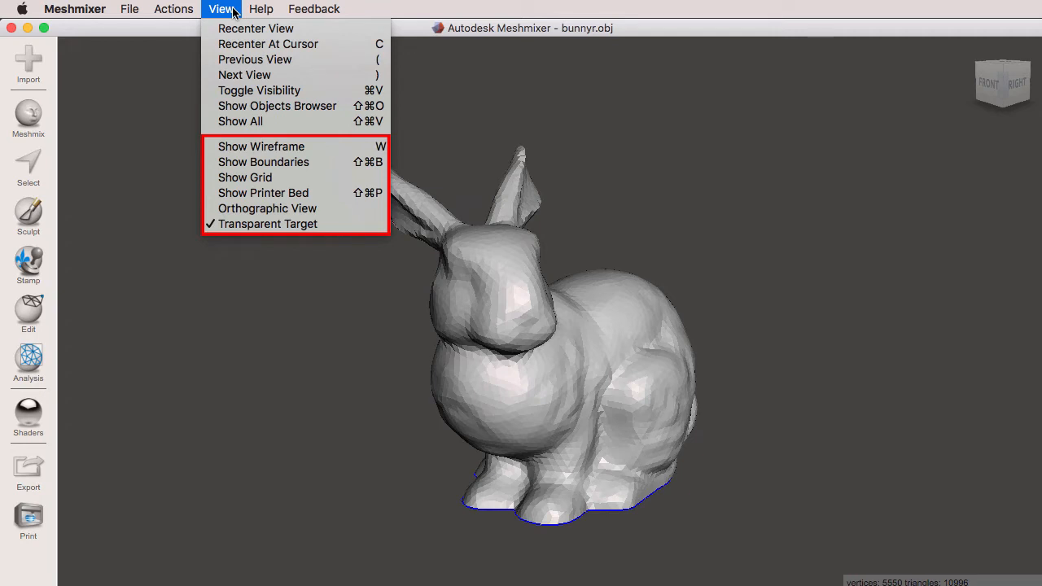
left_click(260, 10)
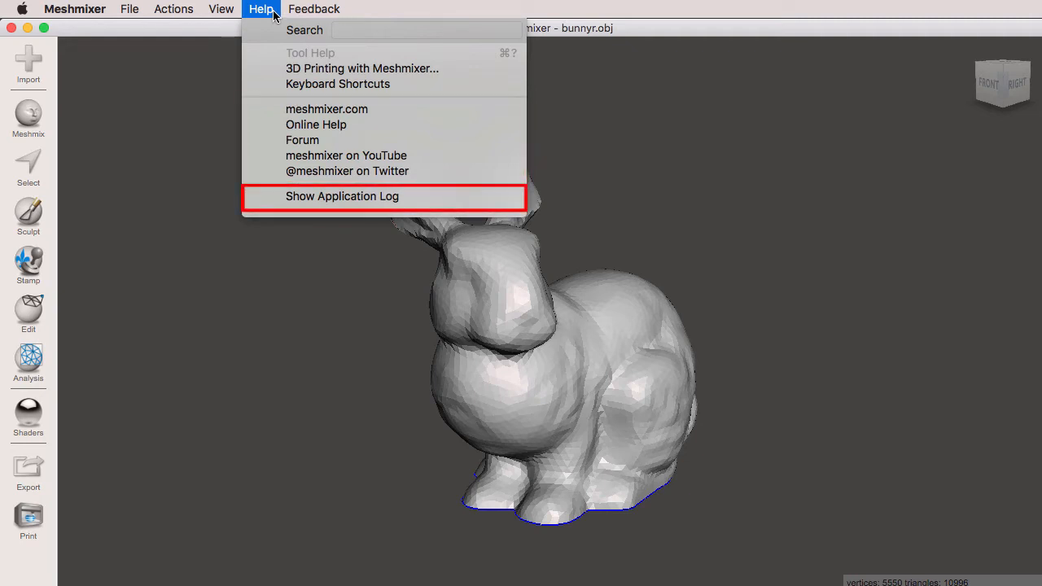
Leave the Help menu and show the Meshmixer application menu with About, Preferences and Quit
left_click(313, 10)
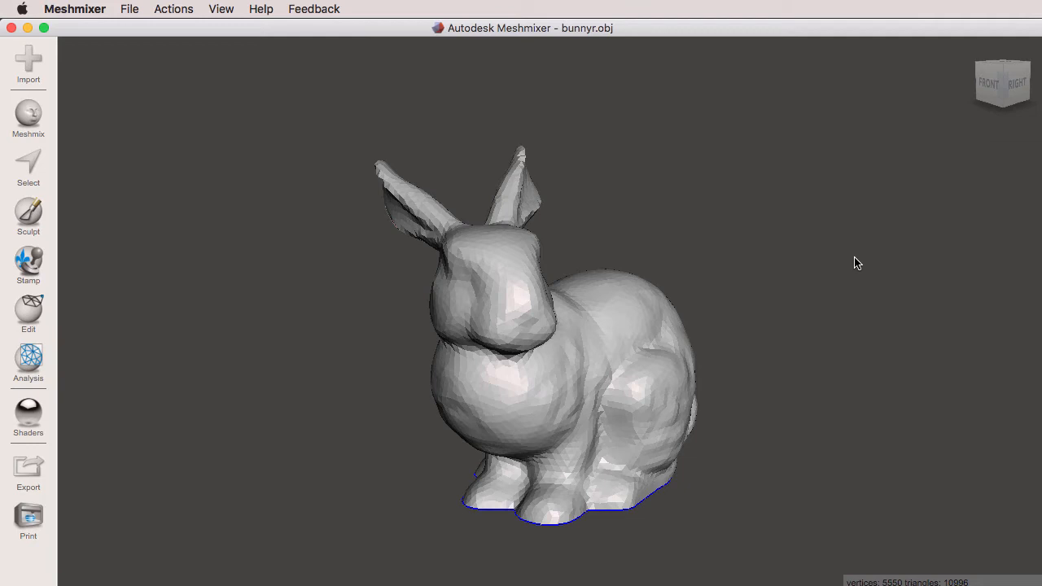
left_click(75, 10)
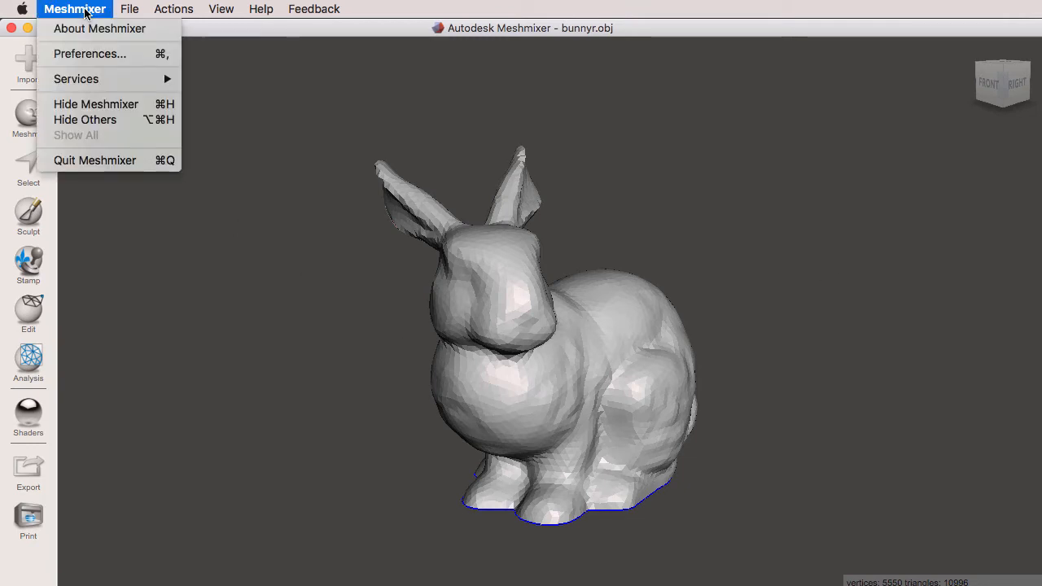
In Preferences General settings, set Navigation Mode to Meshmixer instead of Fusion 360
left_click(89, 52)
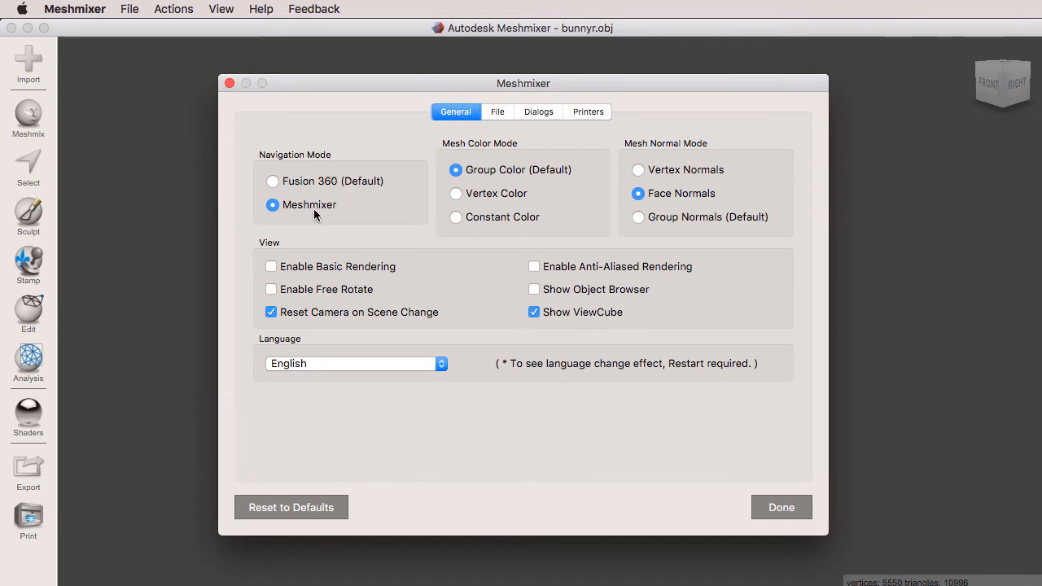
mouse_move(329, 212)
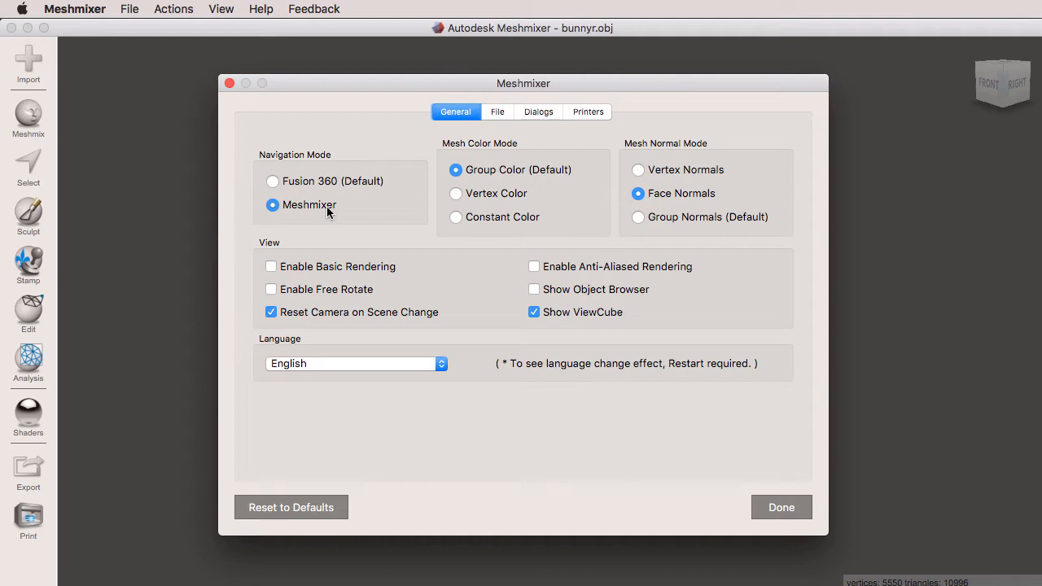
mouse_move(329, 212)
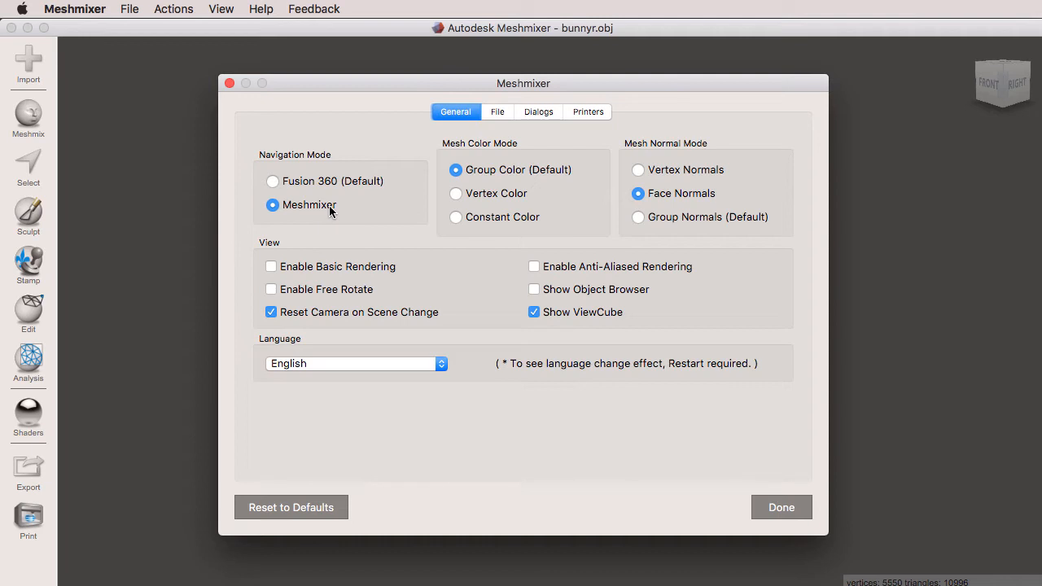
mouse_move(323, 183)
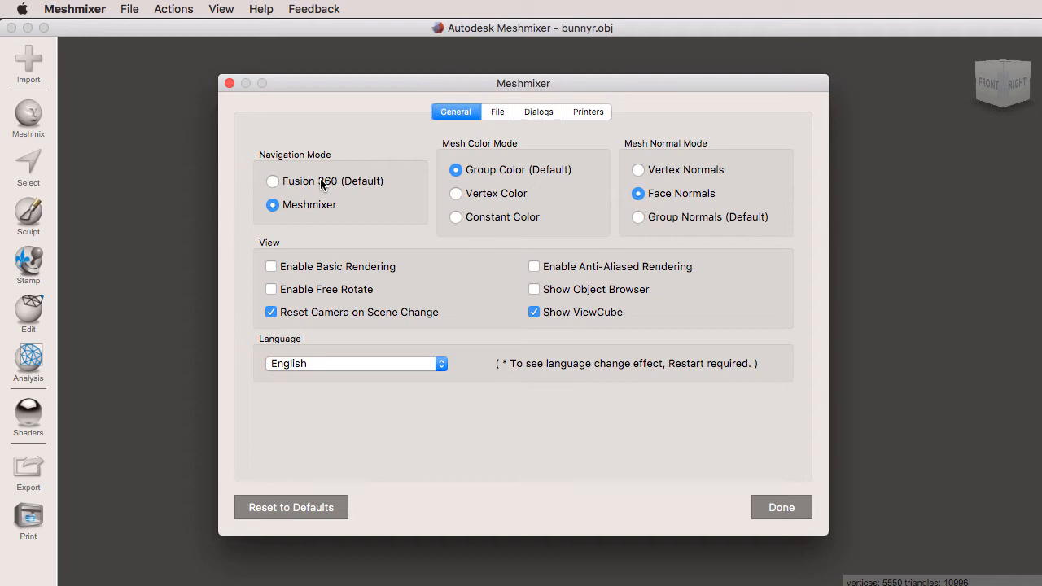
left_click(272, 180)
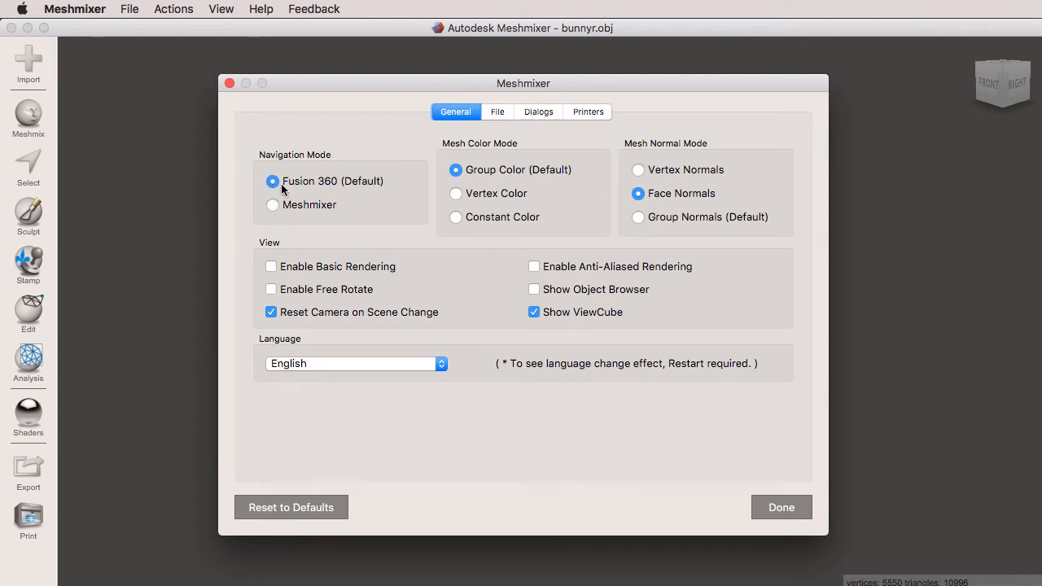
left_click(274, 205)
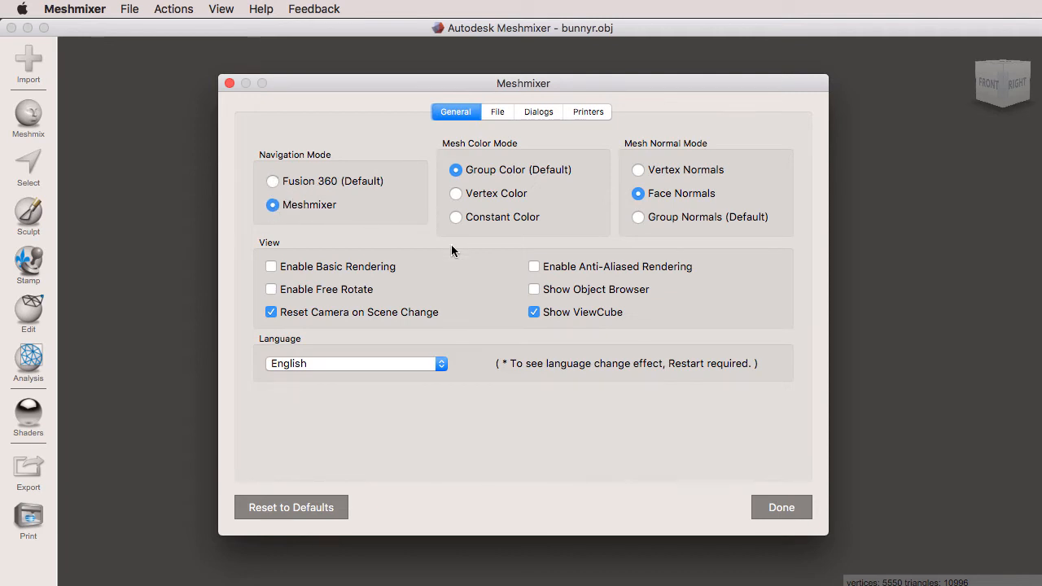
Confirm Preferences with Done, returning to the bunny in the viewport
left_click(782, 508)
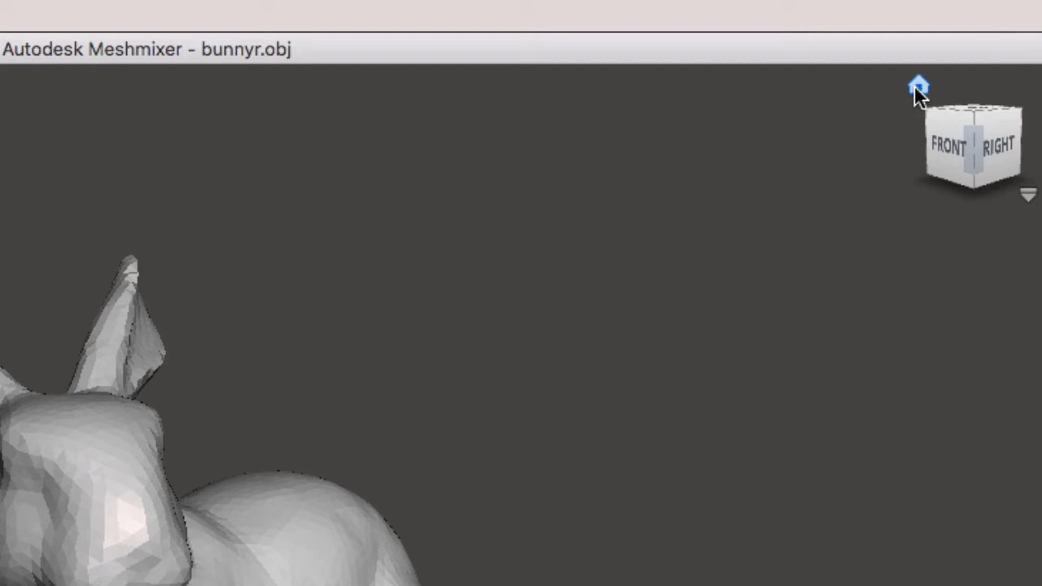
Reset to the Home view, then face the bunny from FRONT and rotate to the RIGHT view
left_click(918, 85)
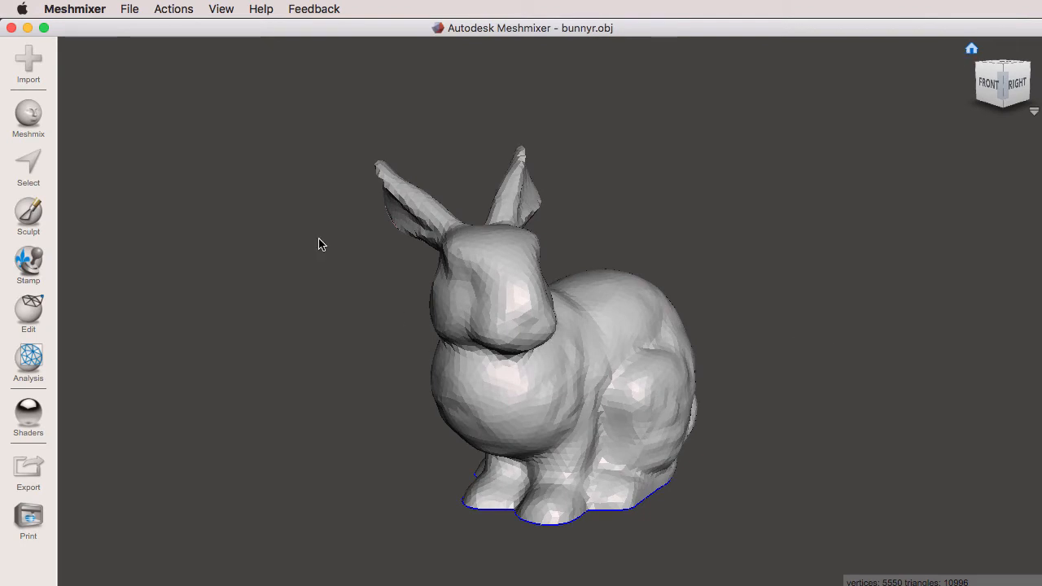
left_click(222, 10)
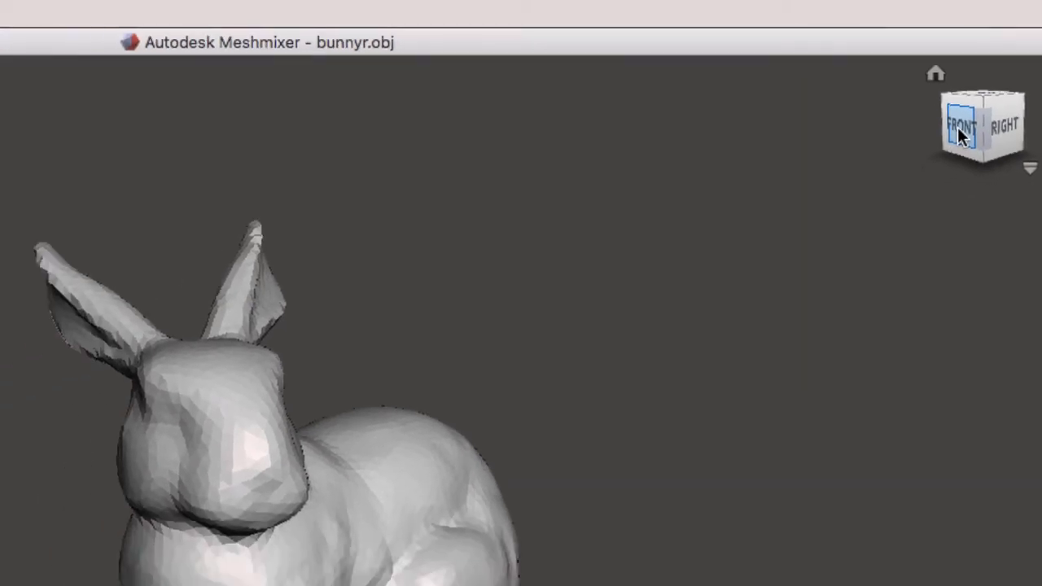
left_click(961, 127)
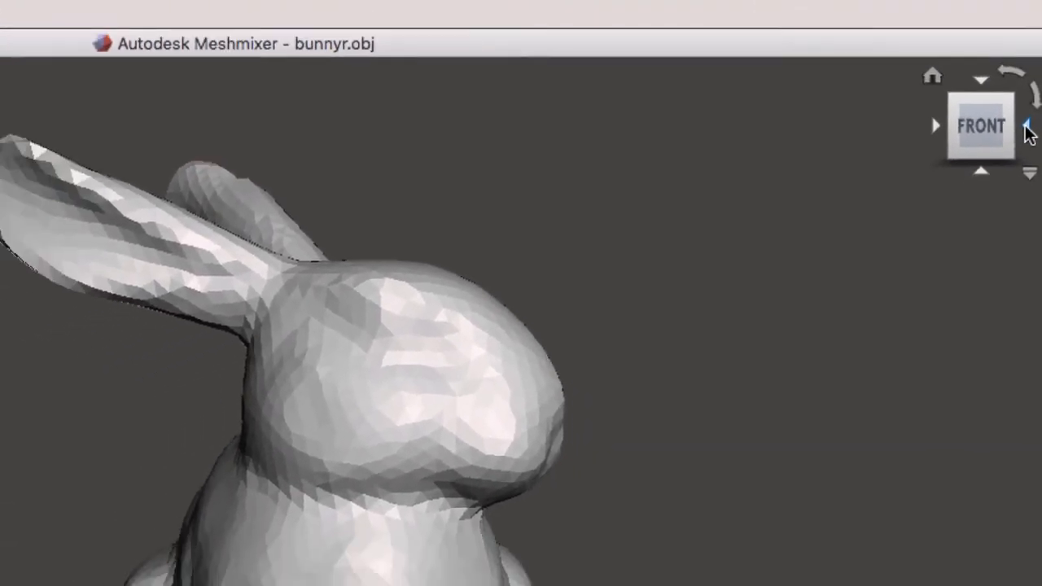
left_click(1027, 124)
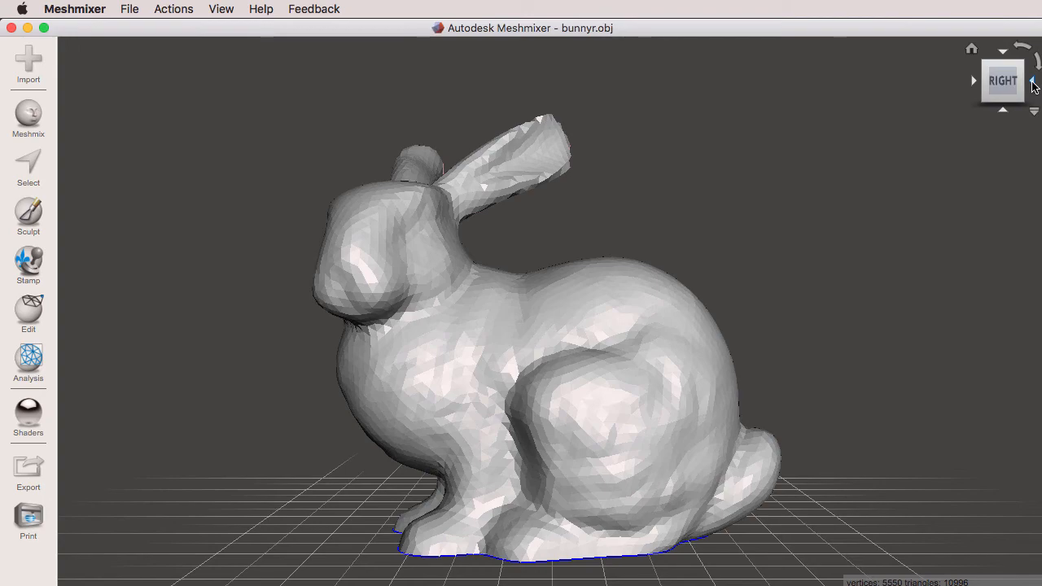
Rotate through the front and rear-right views with the ViewCube arrows, then return Home
left_click(1003, 80)
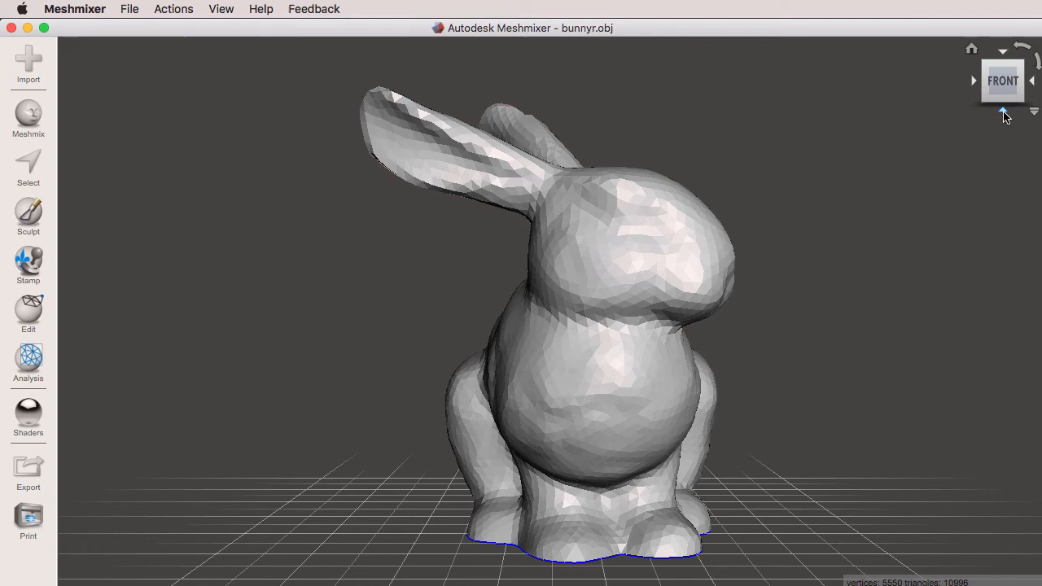
left_click(1004, 80)
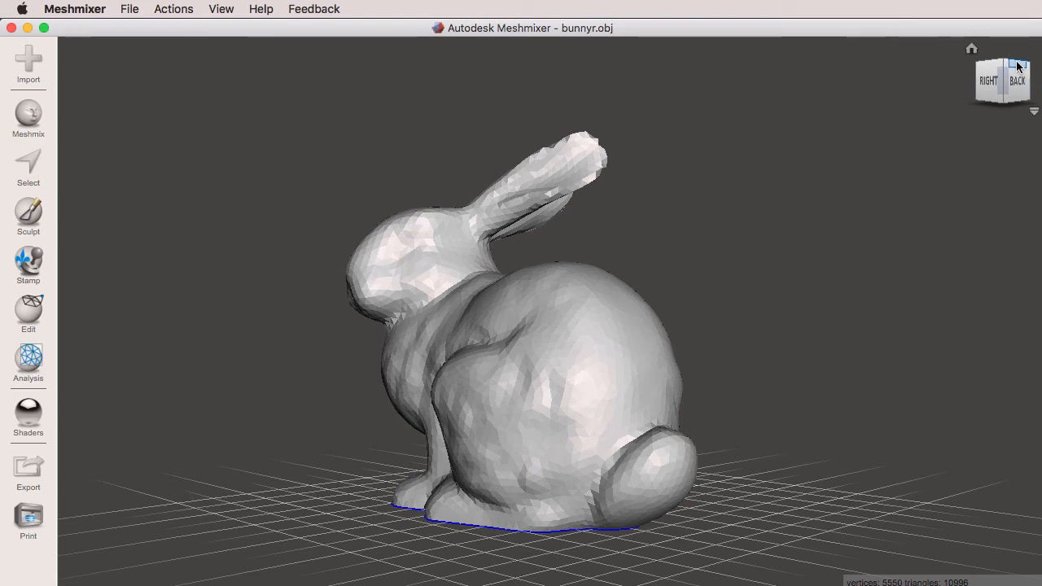
left_click(1017, 80)
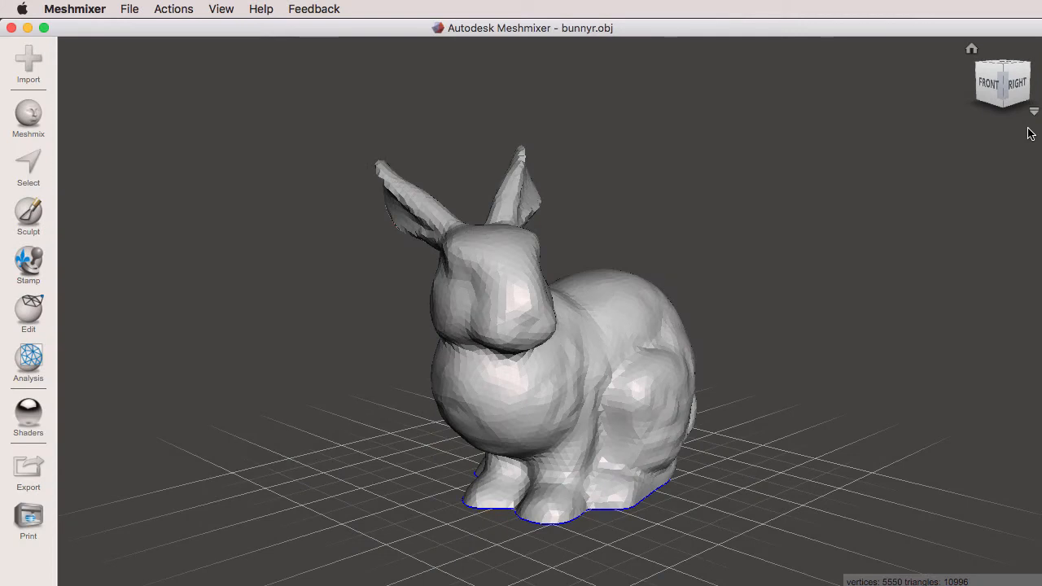
Switch the camera to Orthographic projection from the ViewCube dropdown, showing the bunny head-on
left_click(1033, 111)
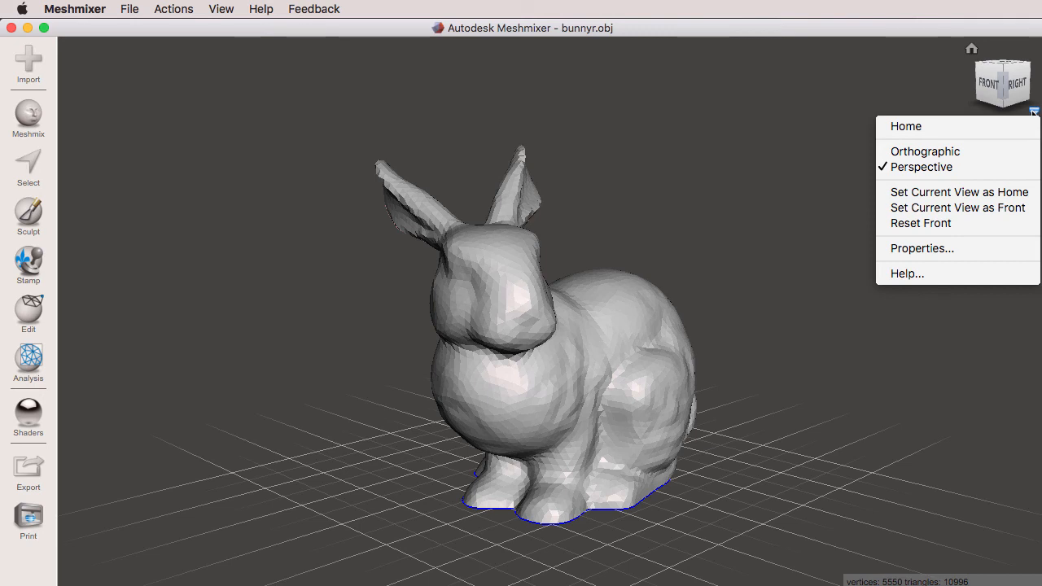
left_click(925, 152)
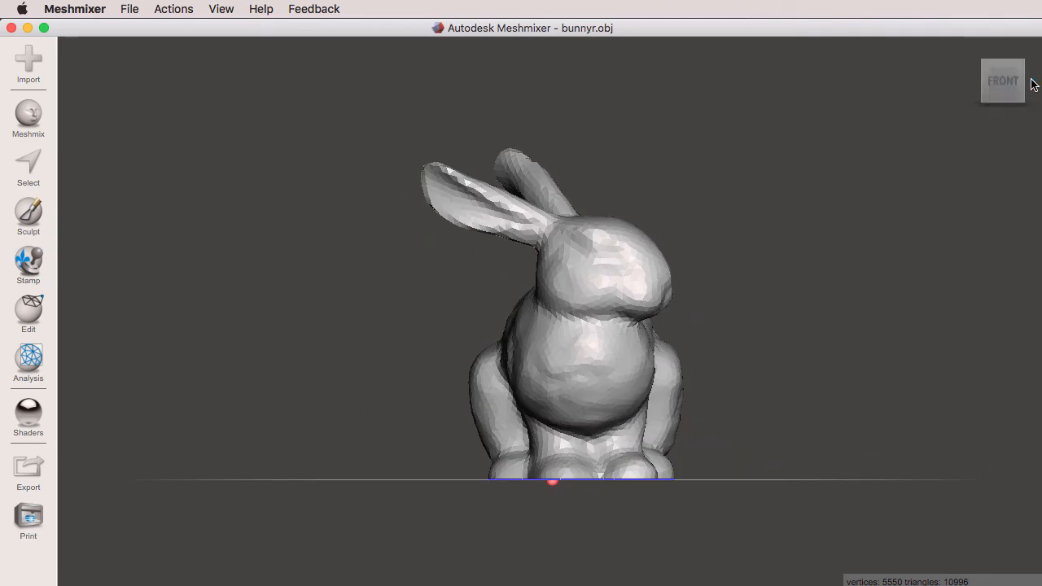
Cycle the bunny through back, left and bottom ViewCube views, ending on its right side
left_click(1032, 82)
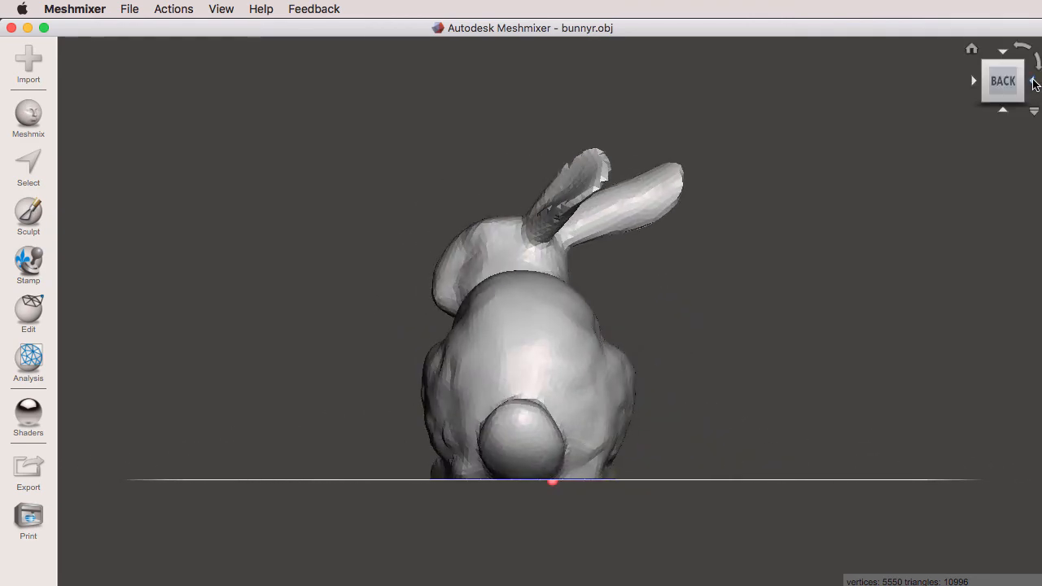
left_click(1032, 79)
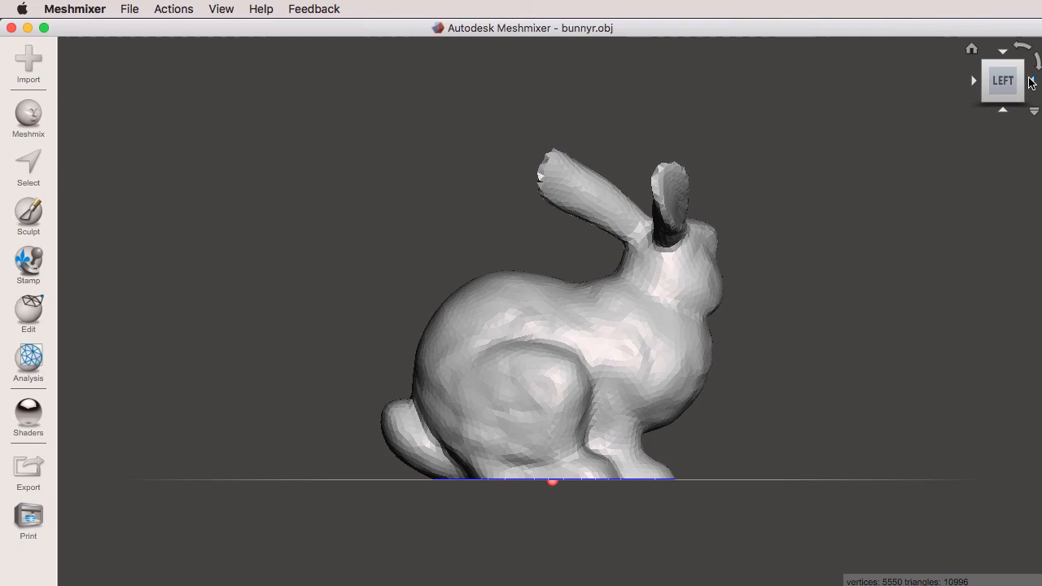
left_click(1003, 110)
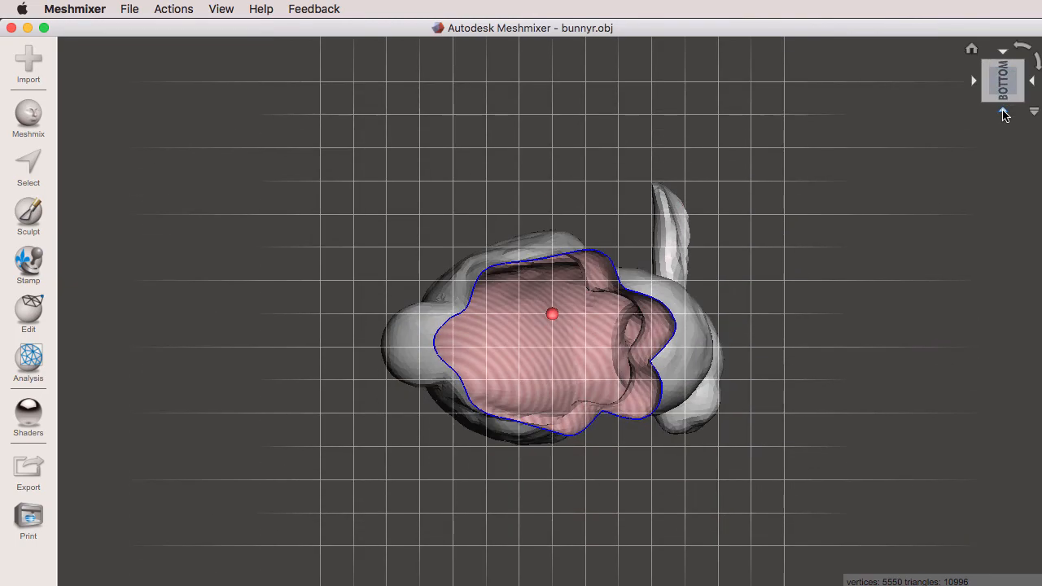
left_click(1003, 110)
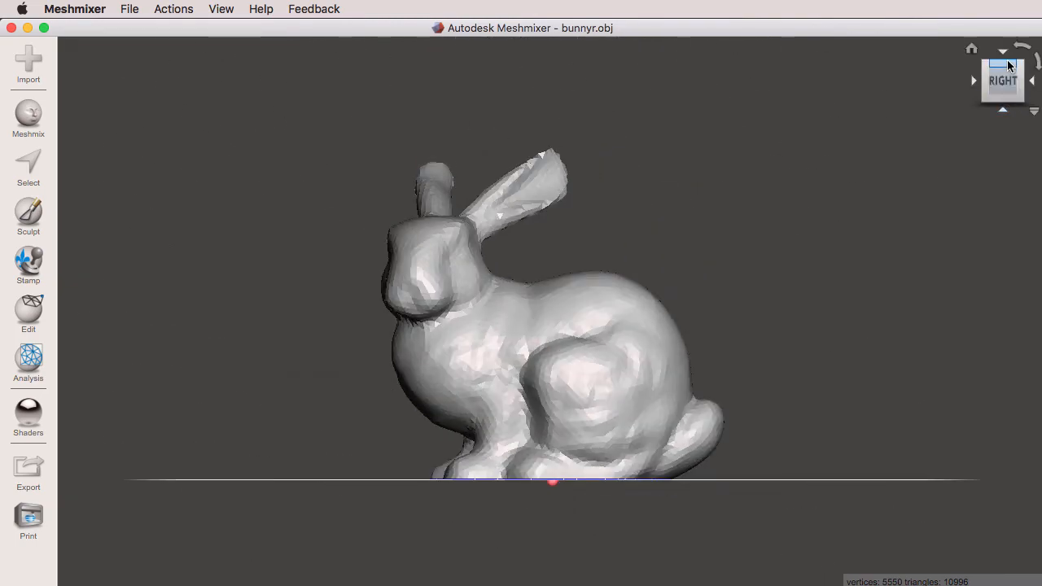